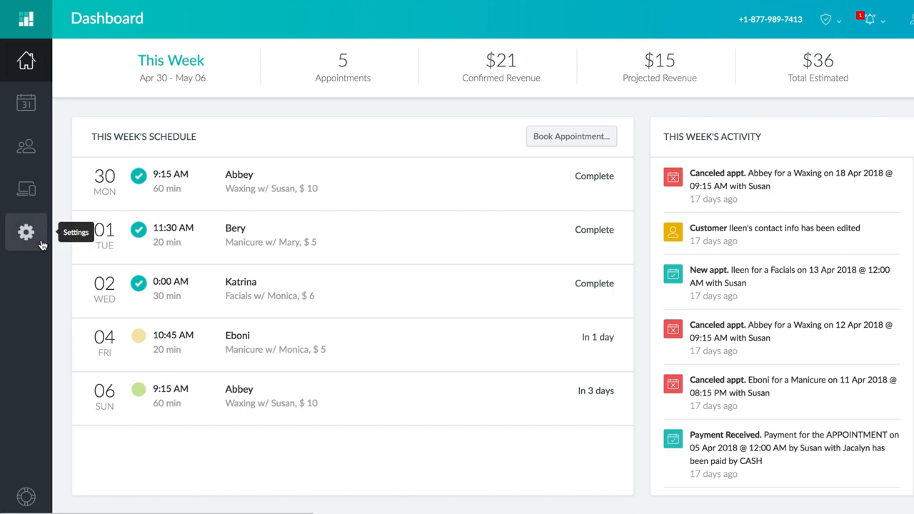
Step: Reach the Cash integration (Beta) page via Settings > Payments, cash register not yet activated
click(26, 231)
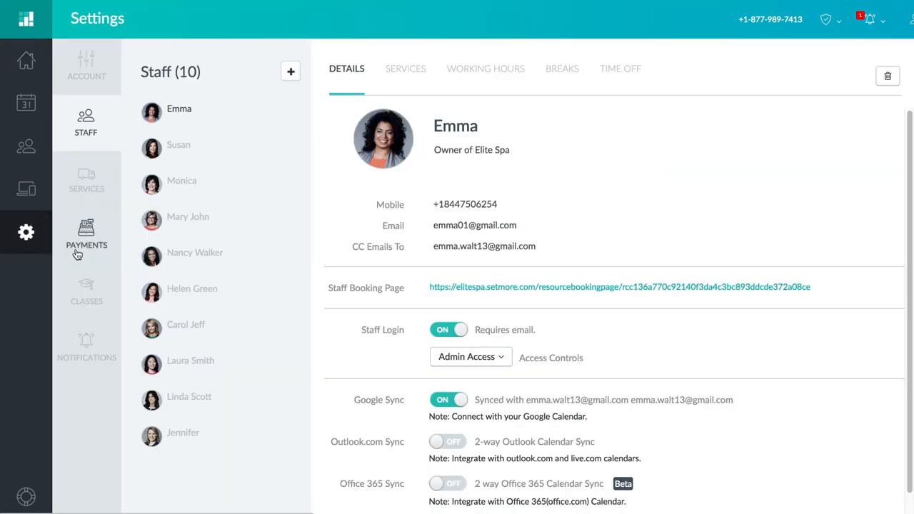
click(86, 236)
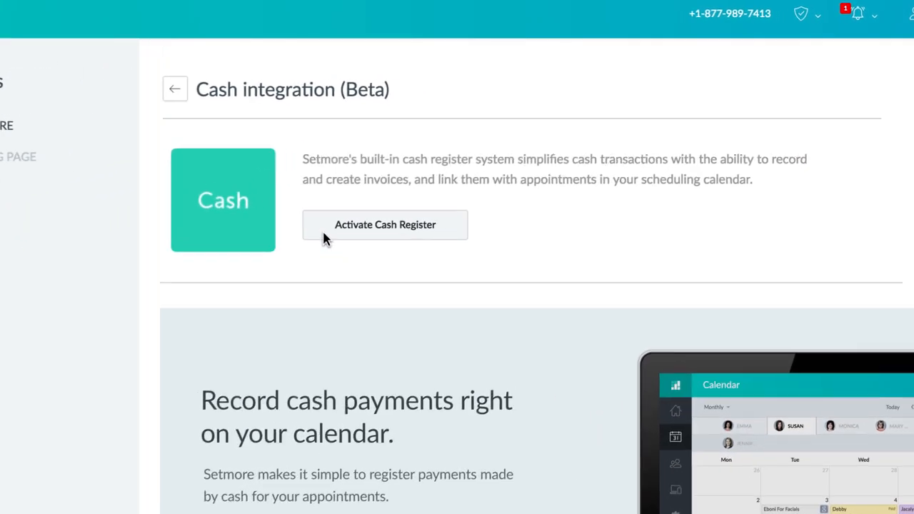
Step: Activate the built-in cash register and acknowledge the Successfully Activated confirmation
click(385, 225)
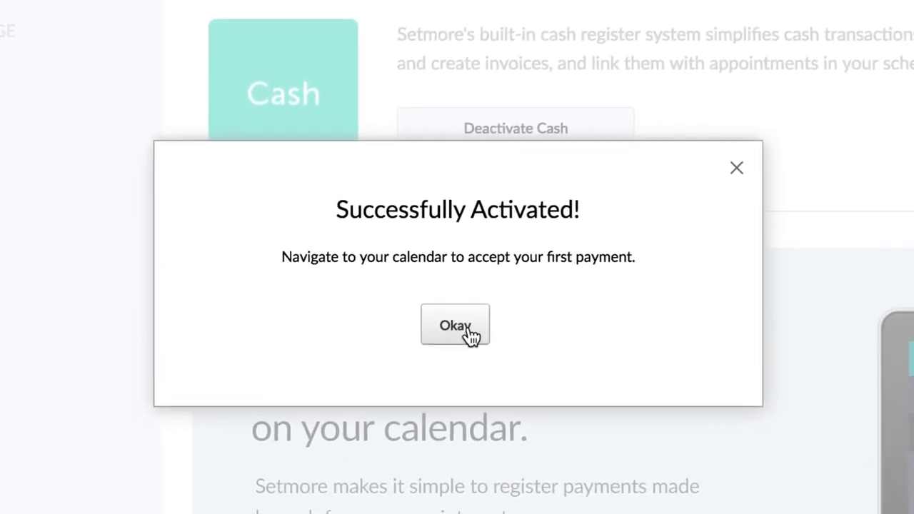
click(454, 326)
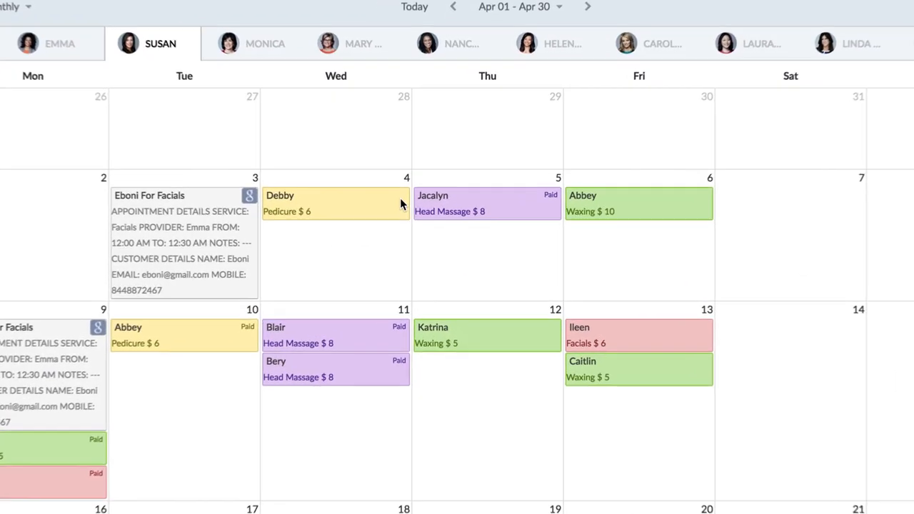
Step: Open Debby's Pedicure appointment with Susan on Wednesday, April 4 from the monthly calendar
click(329, 203)
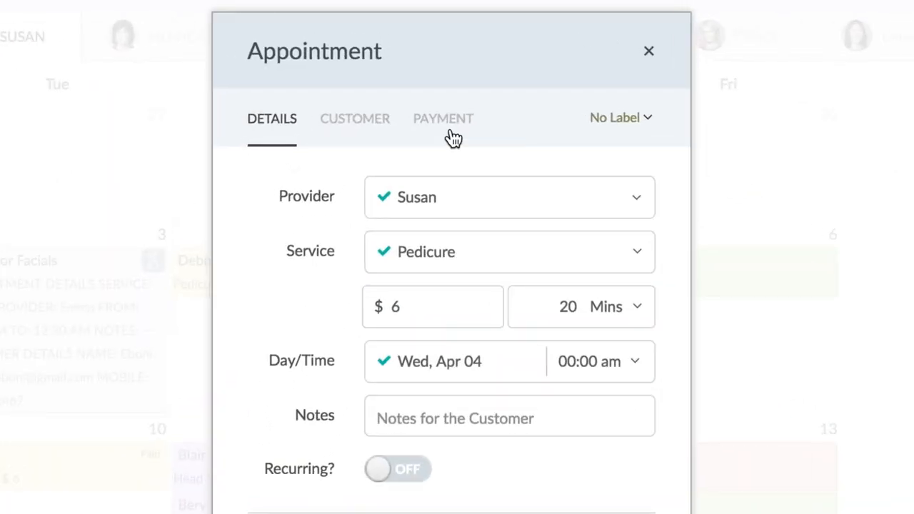
Step: Charge Debby in cash for the Pedicure, producing an Elite Spa receipt showing $4 paid after a $2 discount
click(443, 118)
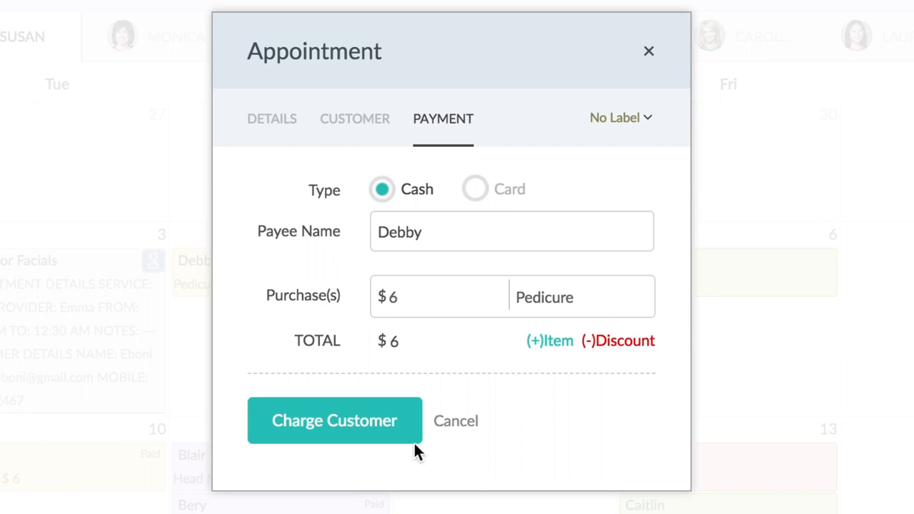
mouse_move(408, 441)
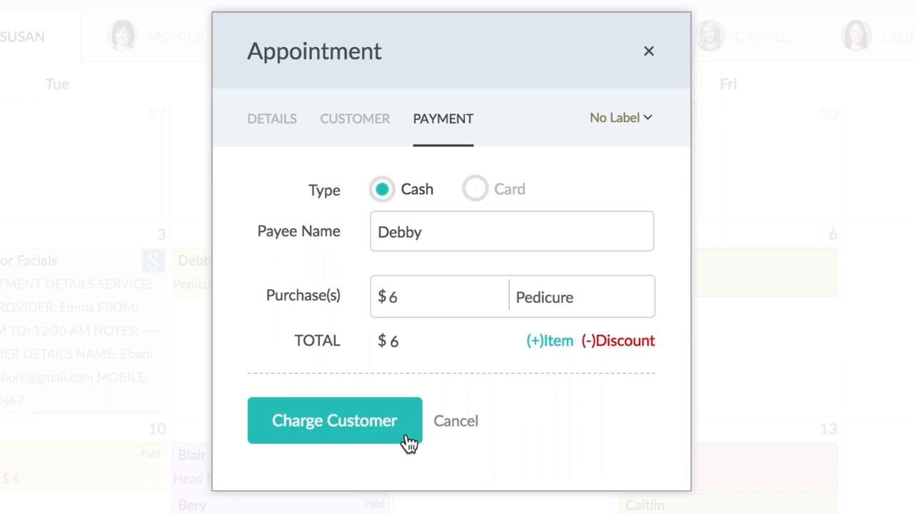
click(334, 419)
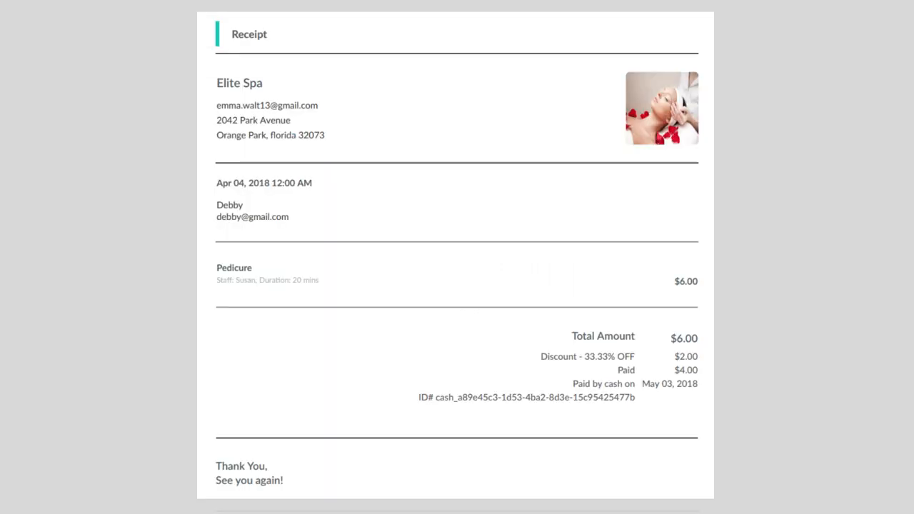